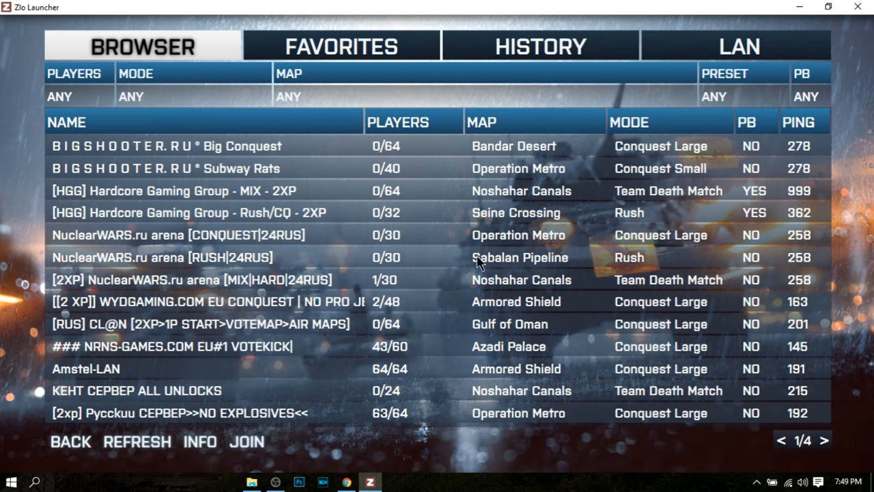
{"action": "mouse_move", "coordinate": [372, 355]}
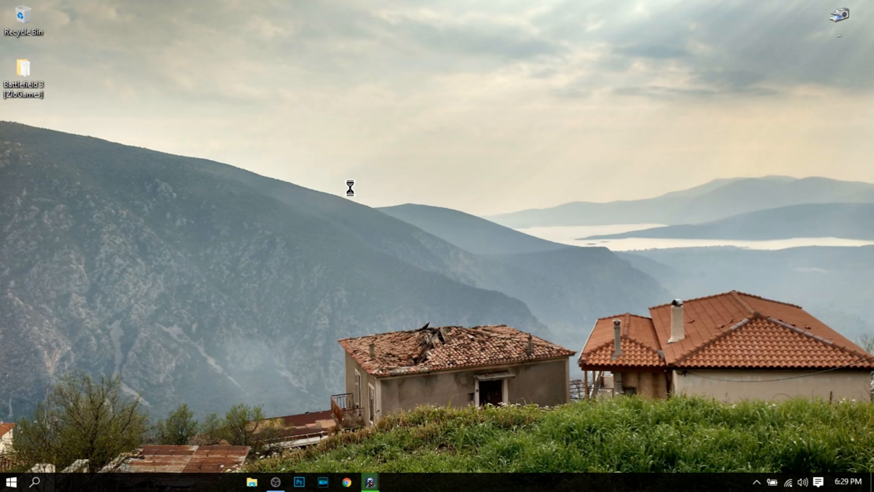
Search the Start menu for 'window' to find the Windows Defender app
{"action": "type", "text": "All the down"}
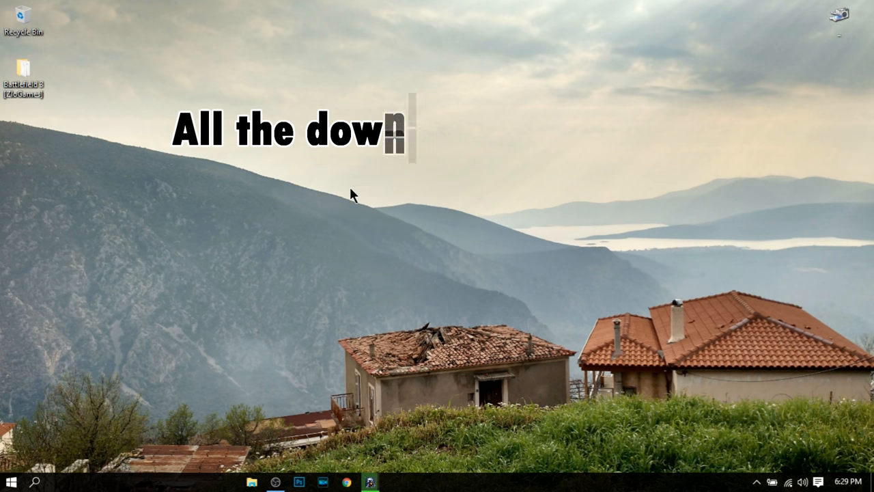
{"action": "left_click", "coordinate": [10, 481]}
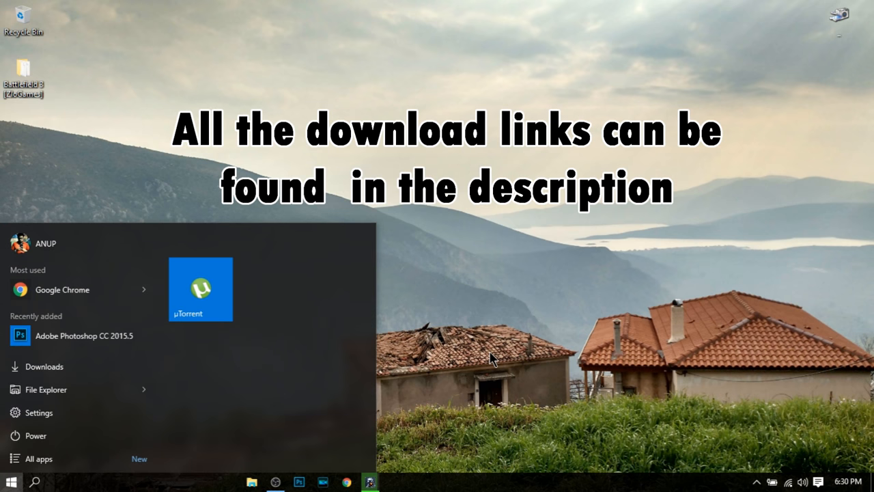
{"action": "type", "text": "window"}
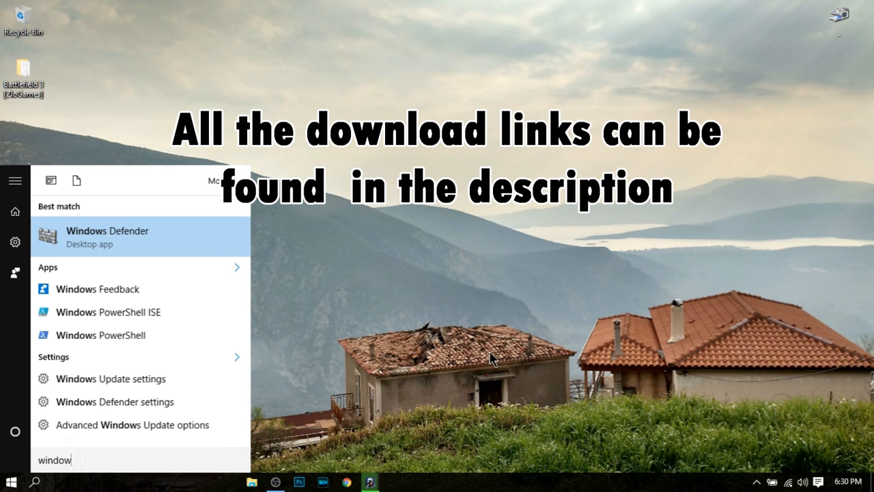
{"action": "mouse_move", "coordinate": [178, 225]}
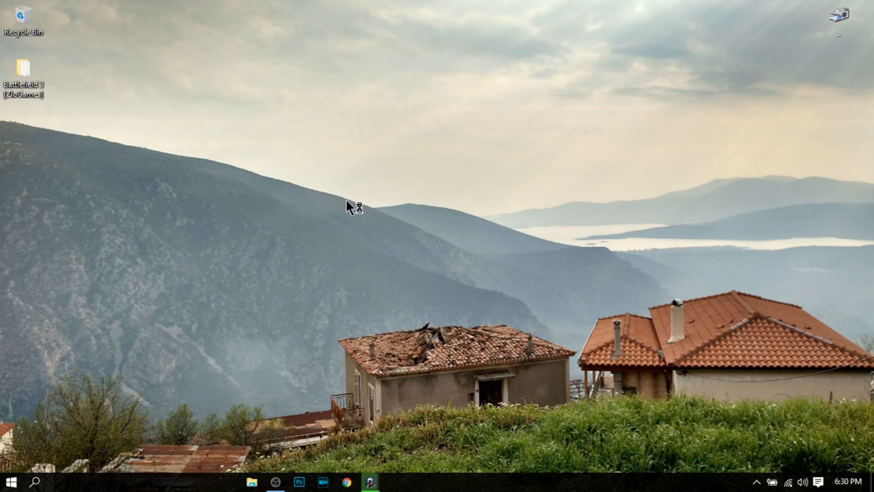
Open Windows Defender, view Settings and History, then return to the Home status overview
{"action": "left_click", "coordinate": [368, 482]}
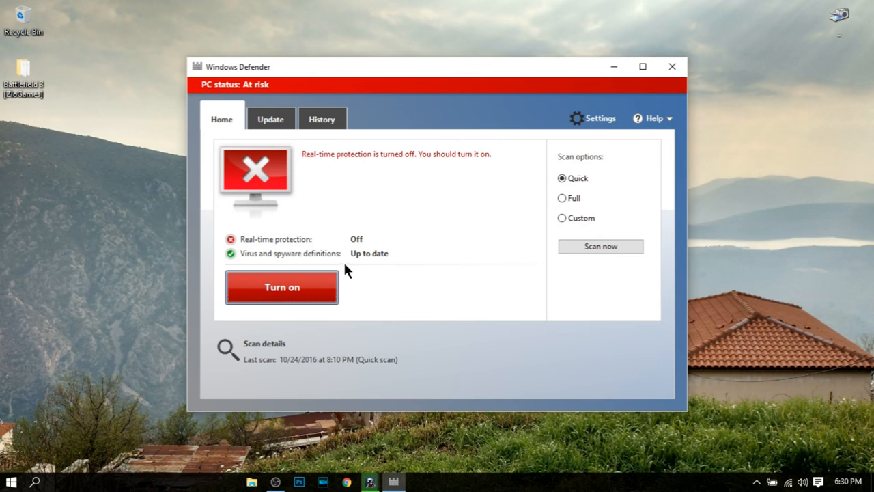
{"action": "mouse_move", "coordinate": [326, 145]}
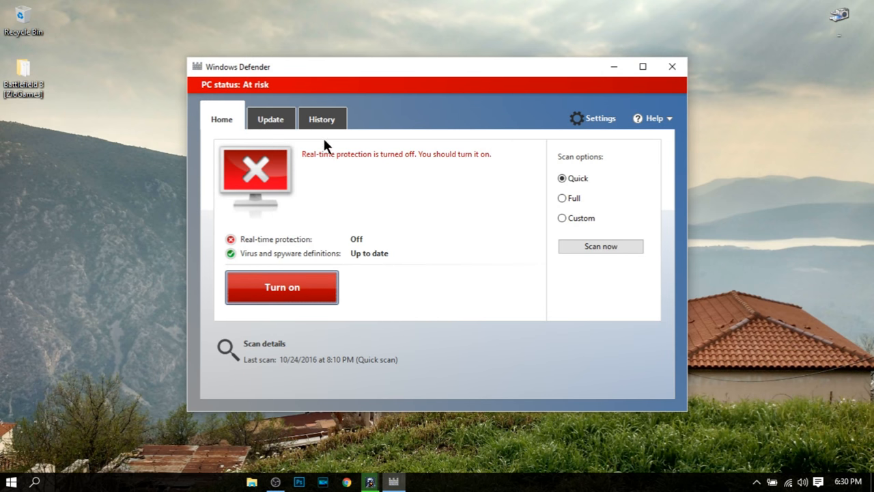
{"action": "left_click", "coordinate": [576, 117]}
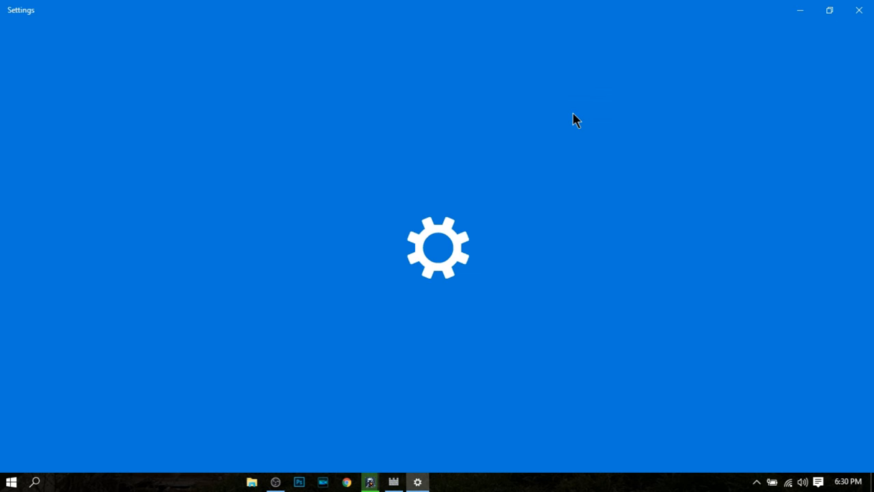
{"action": "mouse_move", "coordinate": [470, 152]}
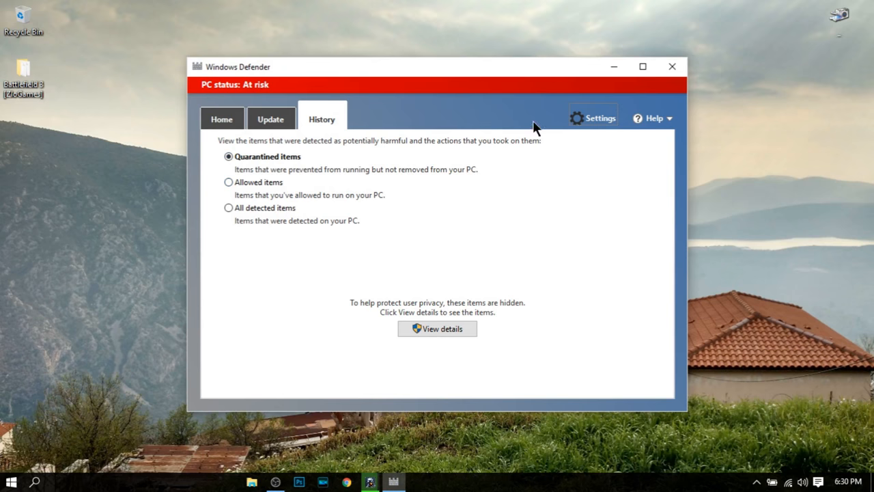
{"action": "left_click", "coordinate": [221, 119]}
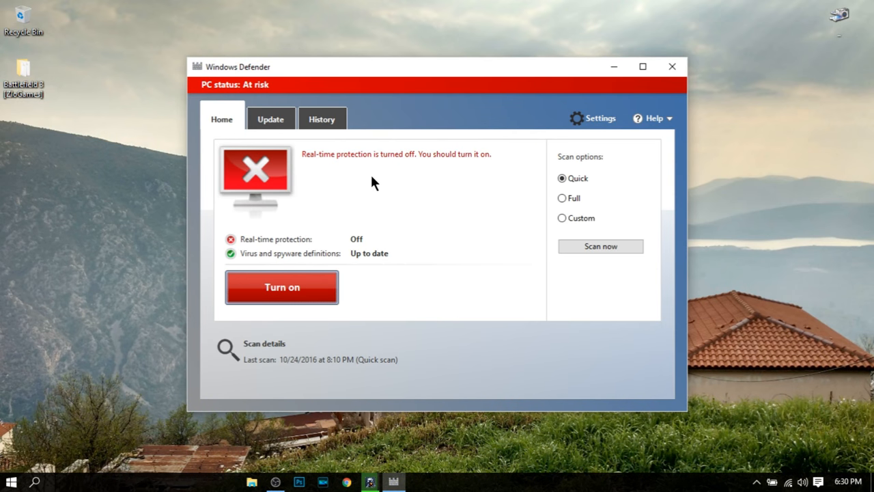
In the History tab, browse the all detected, quarantined and allowed item lists
{"action": "left_click", "coordinate": [322, 118]}
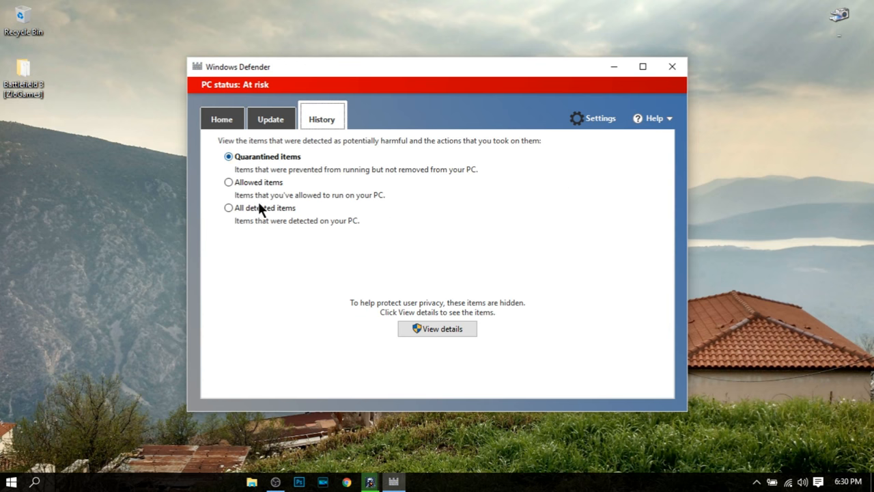
{"action": "left_click", "coordinate": [229, 208]}
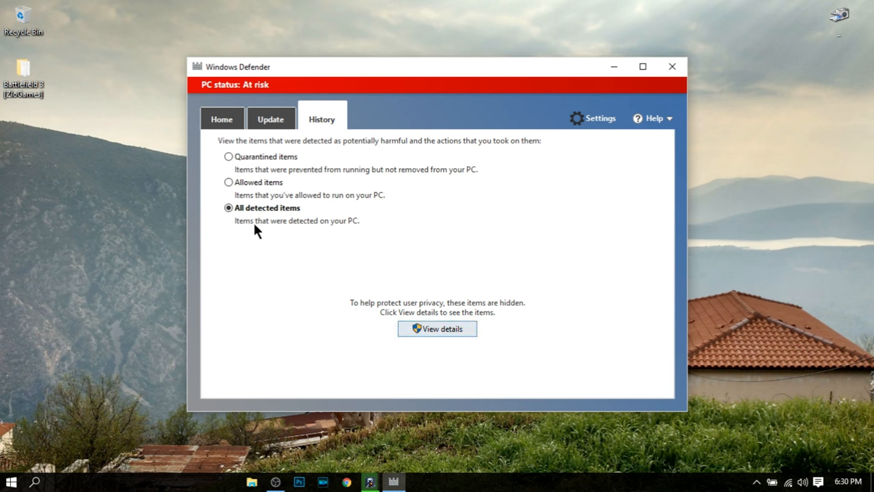
{"action": "left_click", "coordinate": [437, 328]}
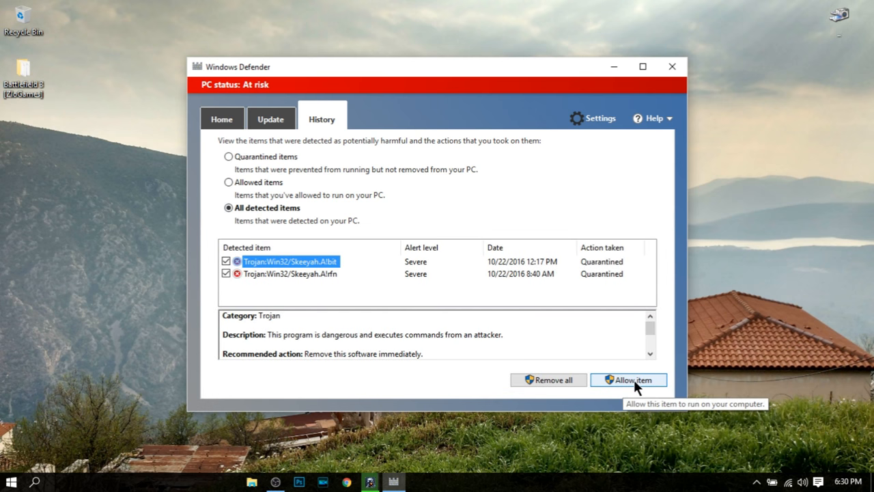
{"action": "mouse_move", "coordinate": [581, 271]}
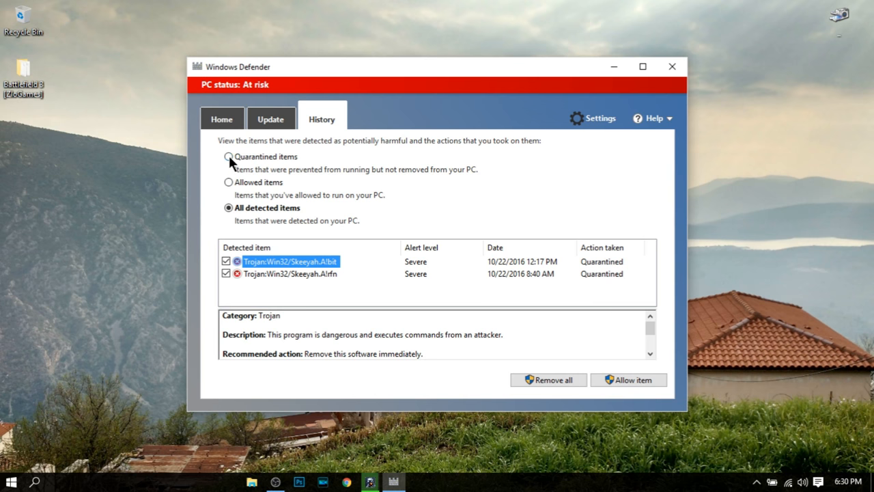
{"action": "left_click", "coordinate": [229, 155]}
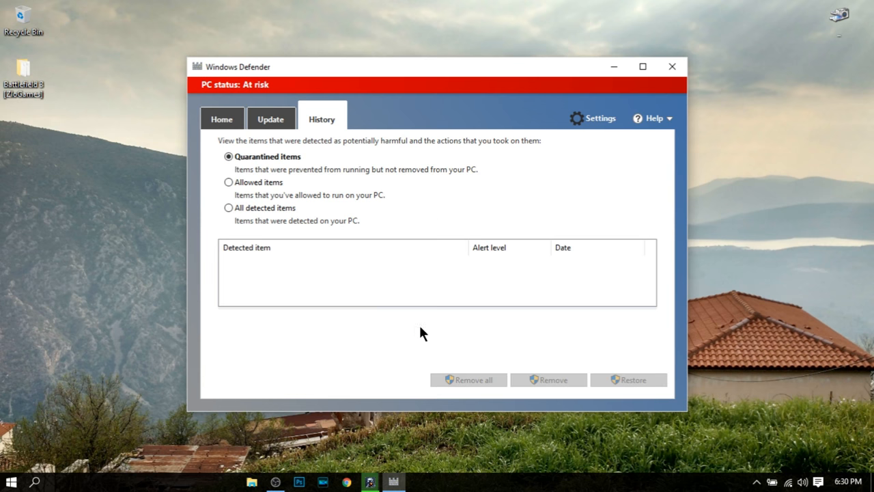
{"action": "left_click", "coordinate": [229, 181]}
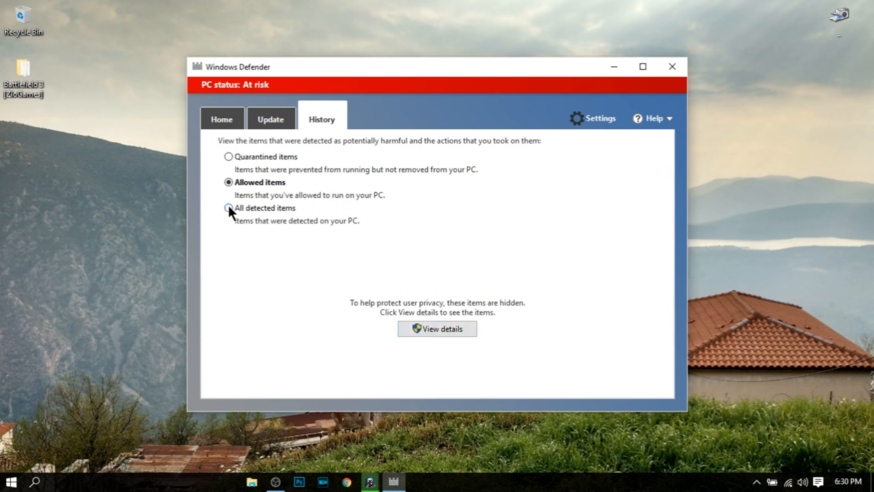
{"action": "left_click", "coordinate": [229, 208]}
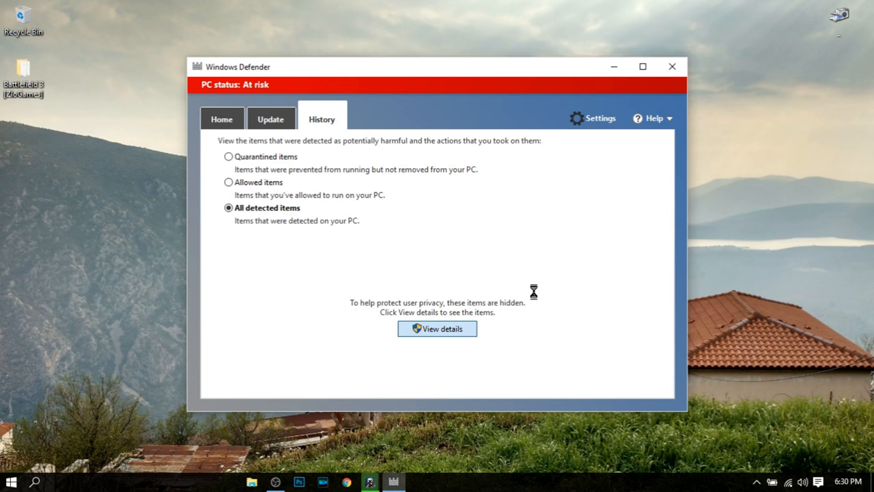
Show all detected item details, tick both Skeeyah Trojans, and allow them
{"action": "left_click", "coordinate": [437, 328]}
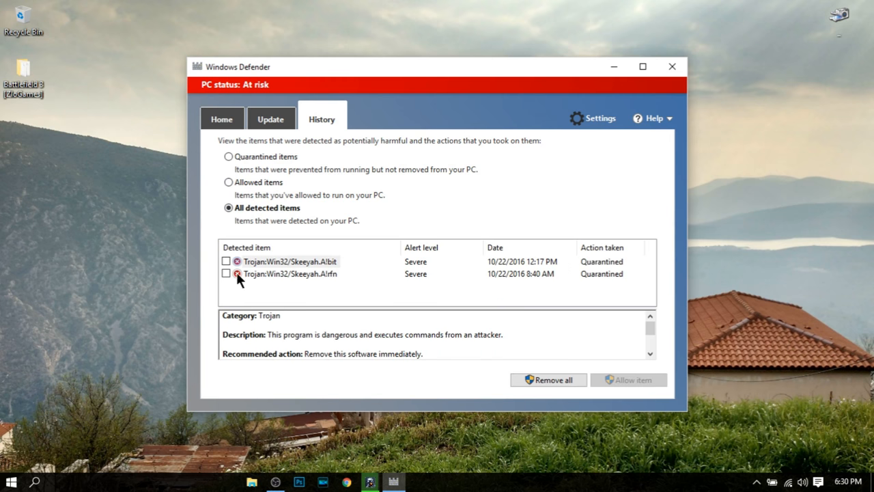
{"action": "left_click", "coordinate": [226, 273]}
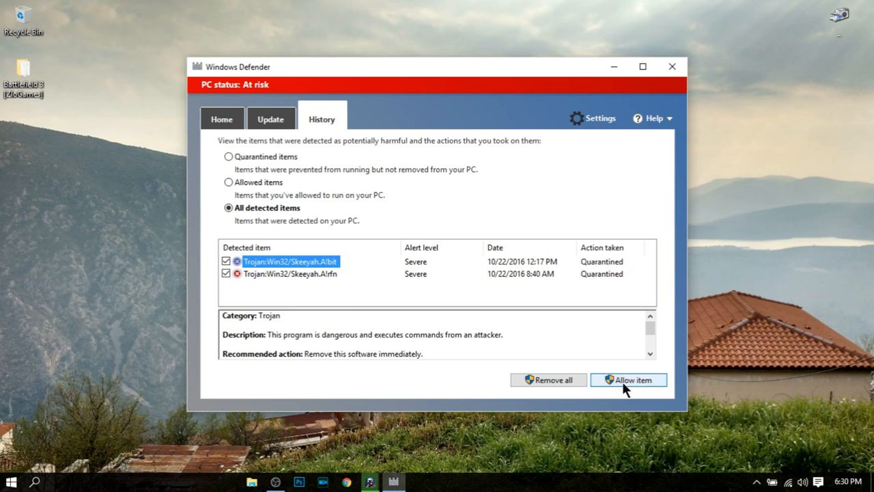
{"action": "mouse_move", "coordinate": [592, 276]}
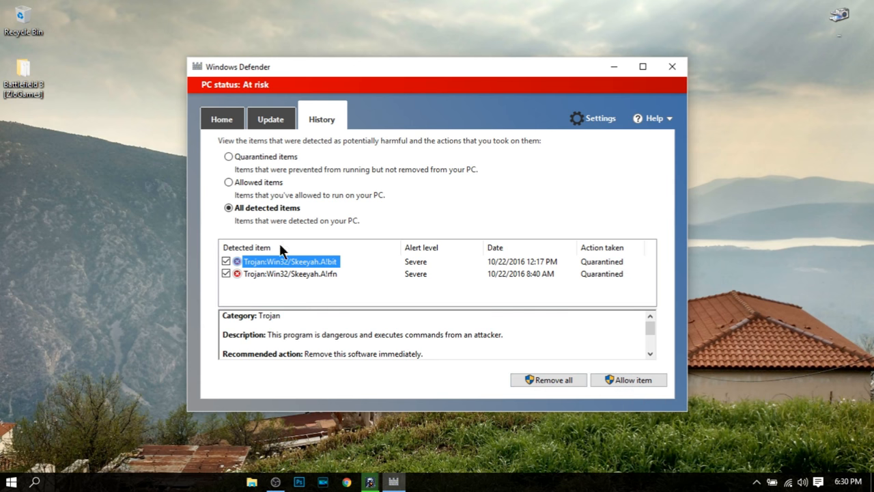
{"action": "left_click", "coordinate": [228, 156]}
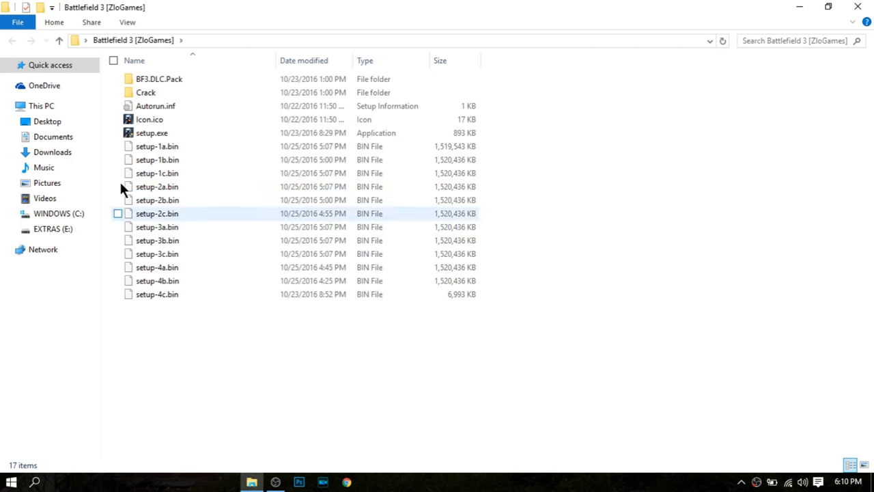
Run the Battlefield 3 installer with default shortcuts folder and English, then finish setup
{"action": "double_click", "coordinate": [151, 133]}
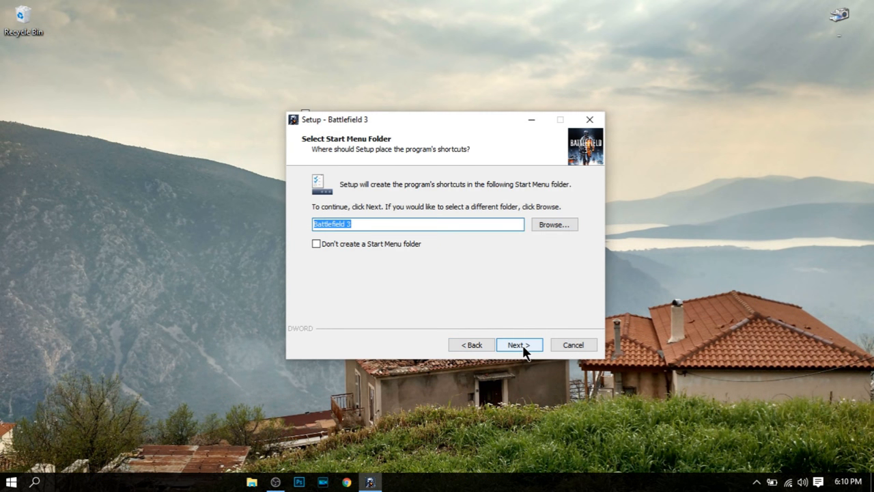
{"action": "left_click", "coordinate": [518, 344]}
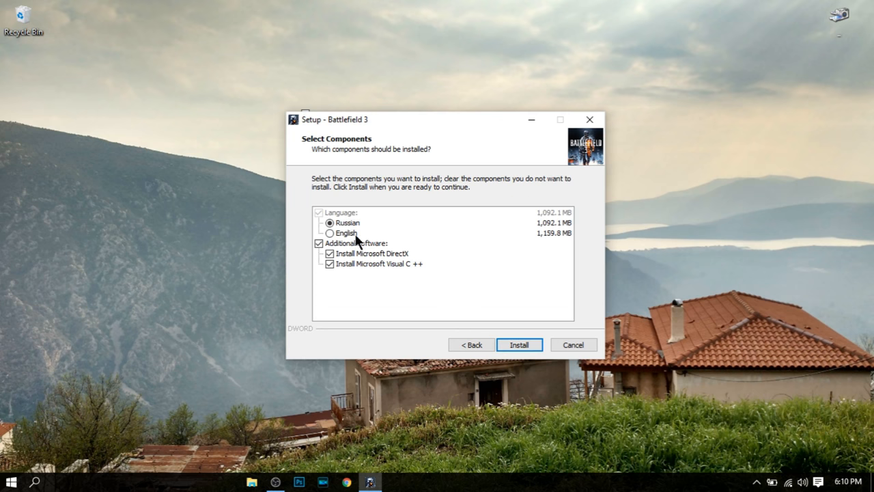
{"action": "left_click", "coordinate": [330, 233]}
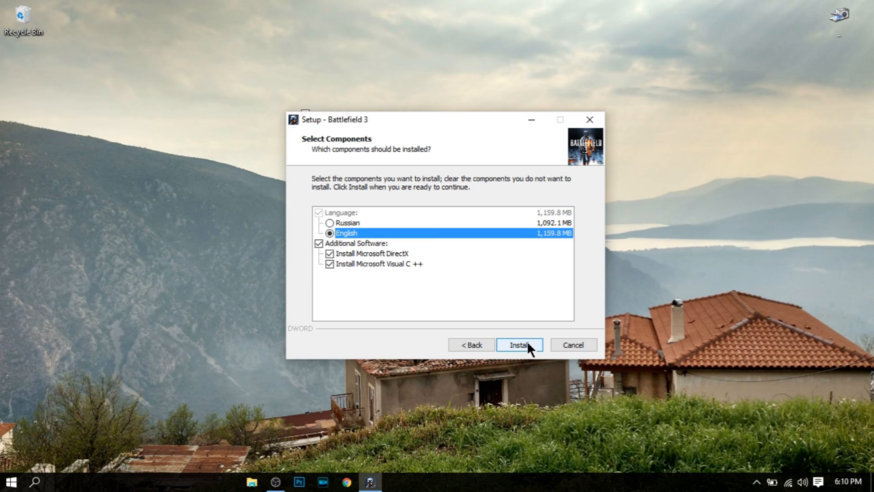
{"action": "left_click", "coordinate": [519, 344]}
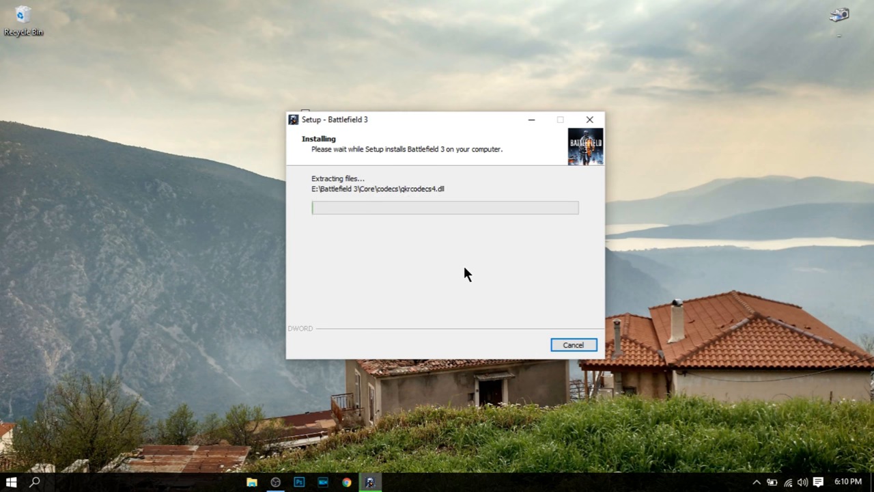
{"action": "mouse_move", "coordinate": [475, 272]}
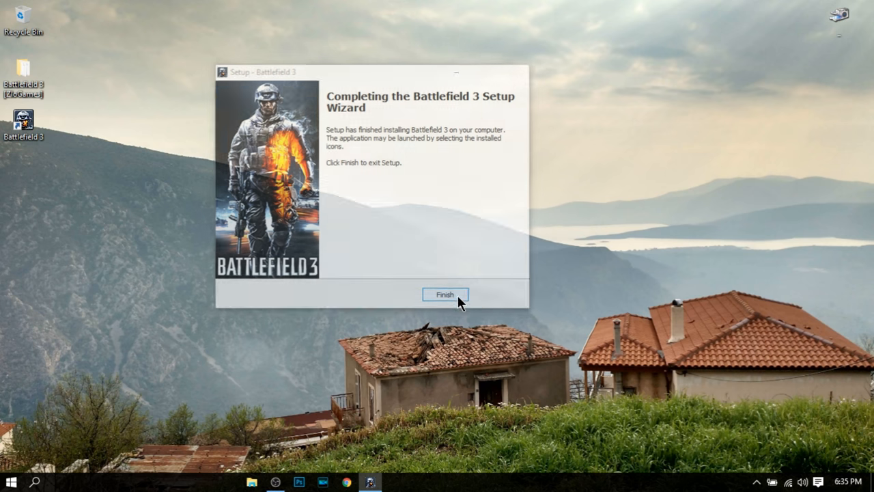
{"action": "left_click", "coordinate": [444, 294]}
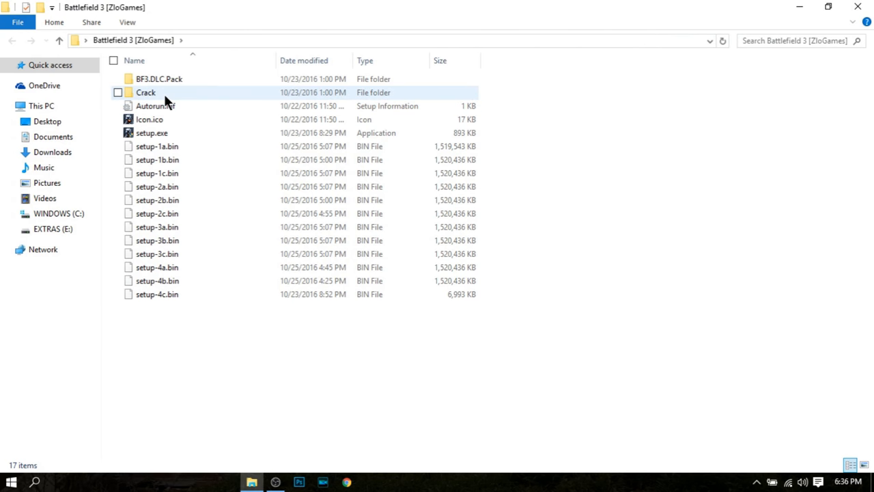
Run setup.exe from BF3.DLC.Pack, install into E:\Battlefield 3, and finish
{"action": "double_click", "coordinate": [159, 78]}
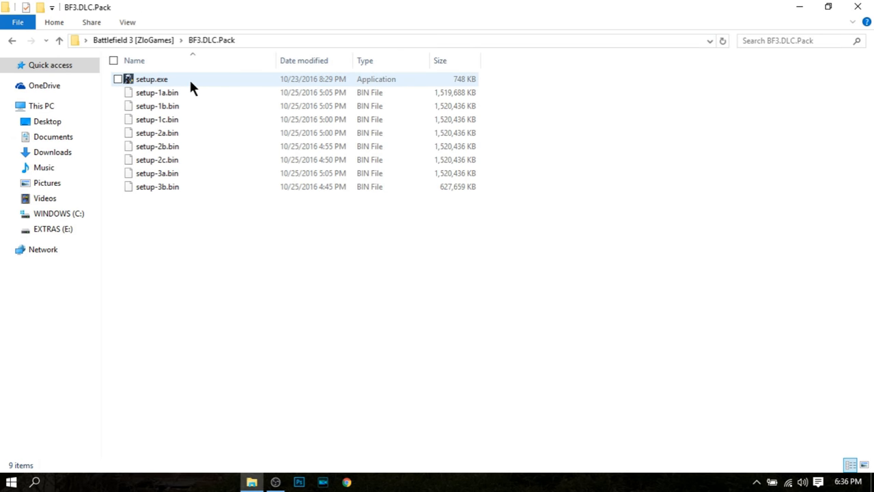
{"action": "double_click", "coordinate": [151, 78]}
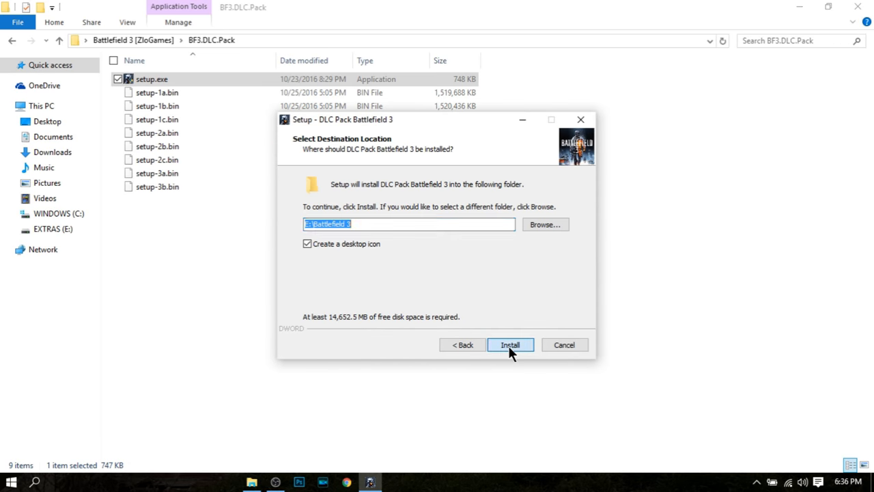
{"action": "left_click", "coordinate": [510, 344]}
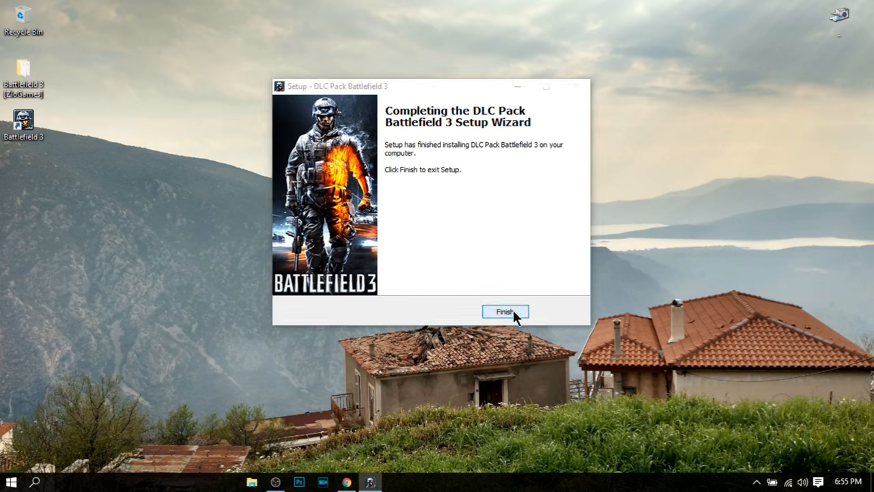
{"action": "left_click", "coordinate": [505, 311]}
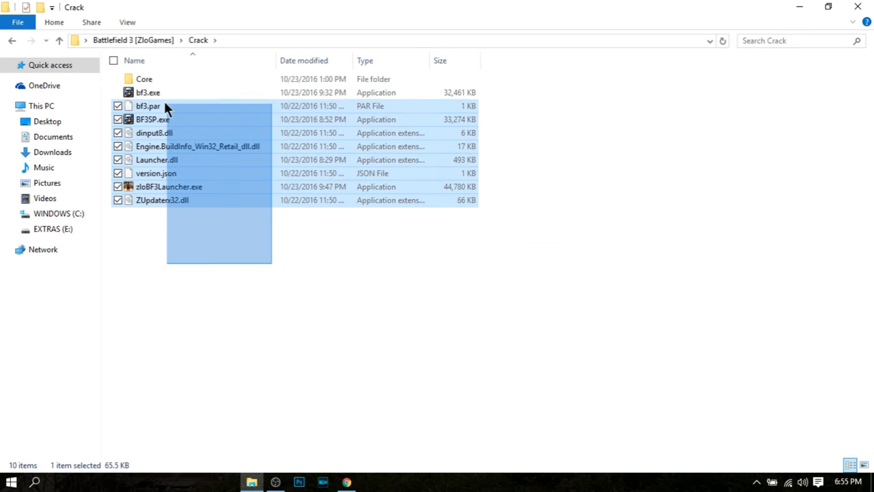
Paste the Crack files into E:\Battlefield 3, replacing the existing same-named files
{"action": "left_click", "coordinate": [53, 229]}
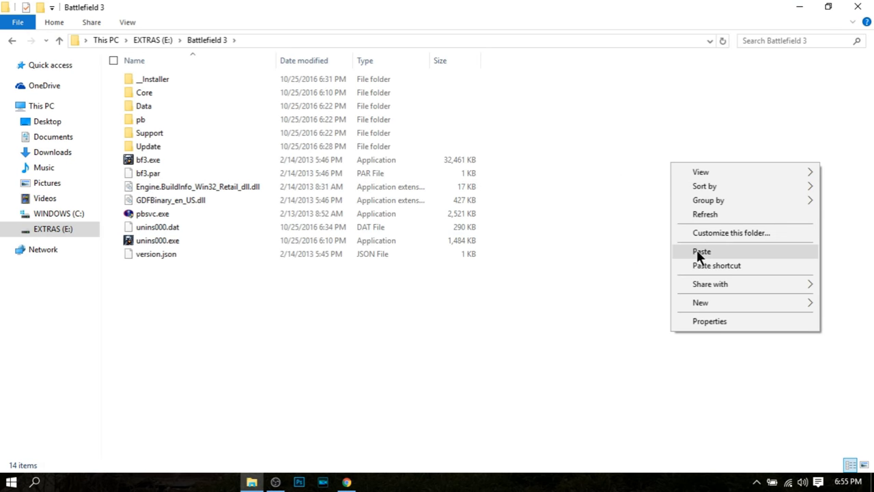
{"action": "left_click", "coordinate": [701, 251]}
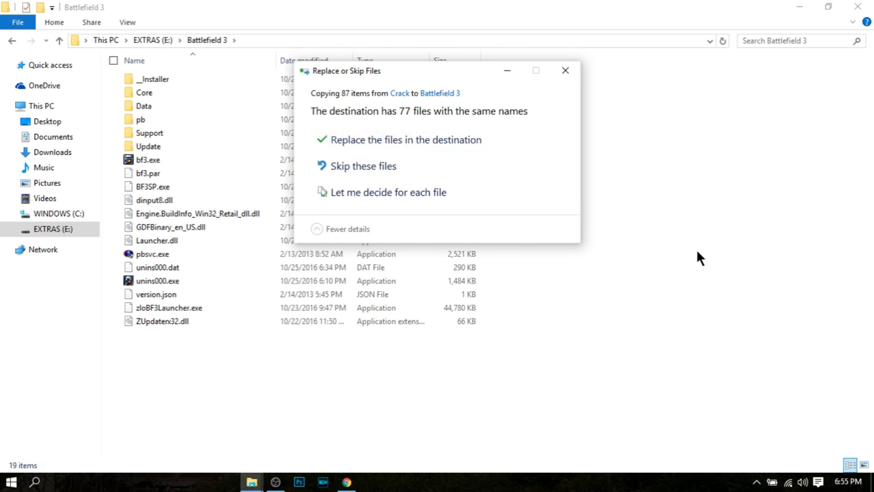
{"action": "left_click", "coordinate": [405, 139]}
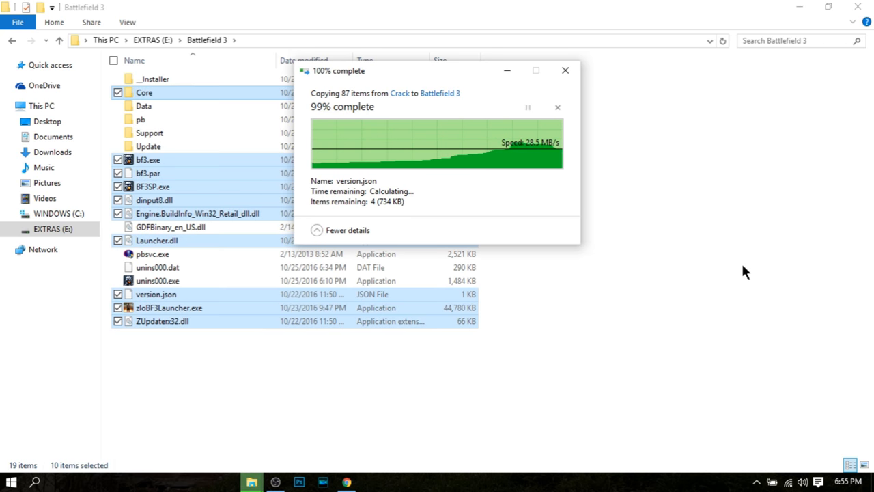
{"action": "left_click", "coordinate": [346, 482]}
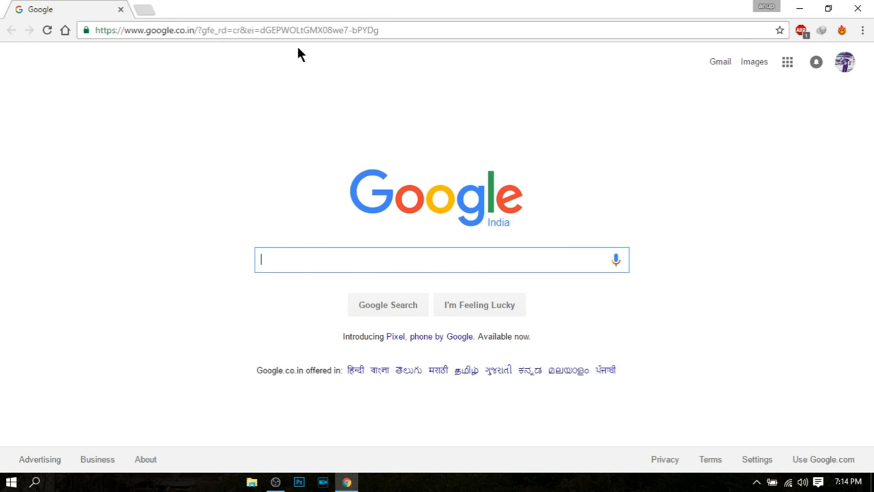
{"action": "mouse_move", "coordinate": [297, 261]}
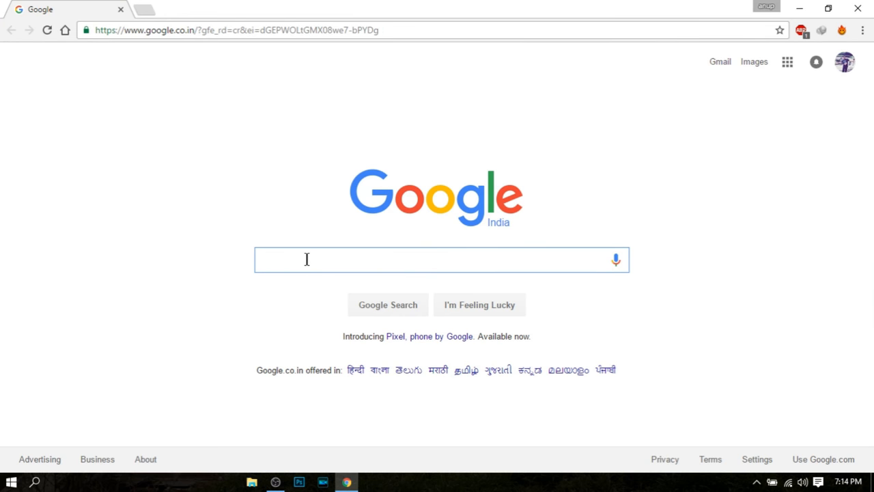
Search Google for 'zlo emu', open zloemu.org, and sign in via Authorize
{"action": "type", "text": "zlo emu"}
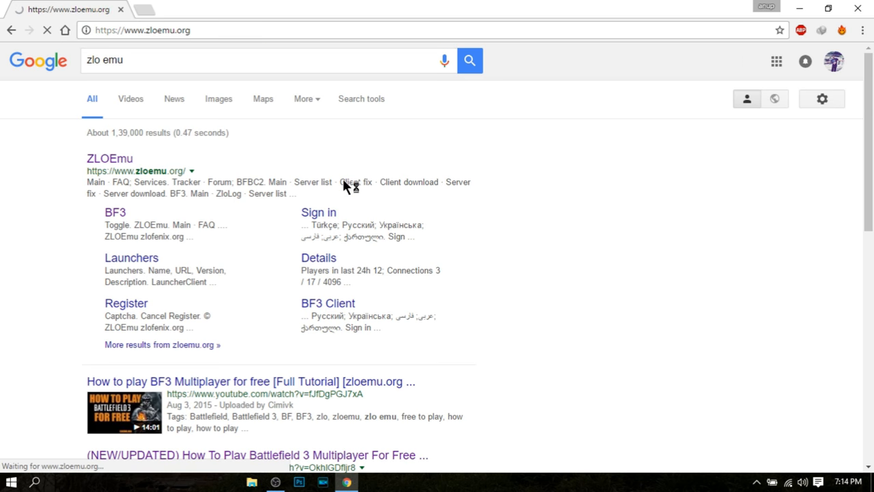
{"action": "left_click", "coordinate": [110, 158]}
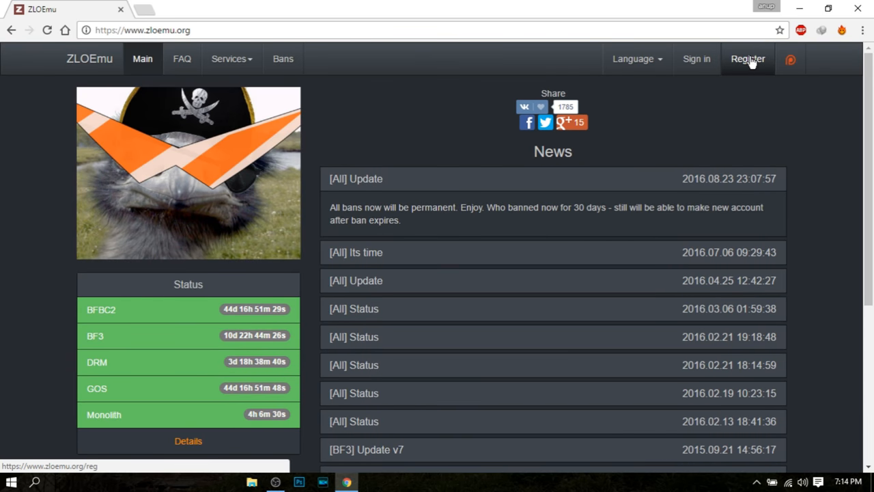
{"action": "left_click", "coordinate": [746, 59]}
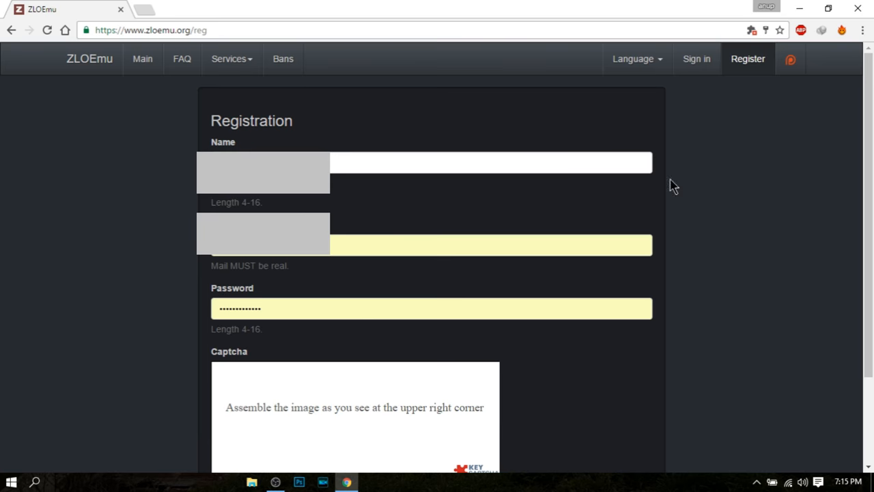
{"action": "left_click", "coordinate": [695, 59]}
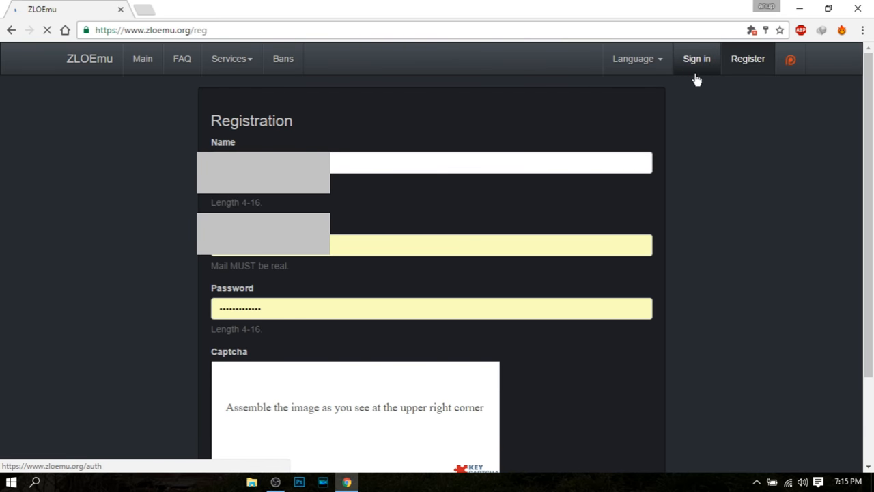
{"action": "left_click", "coordinate": [696, 58]}
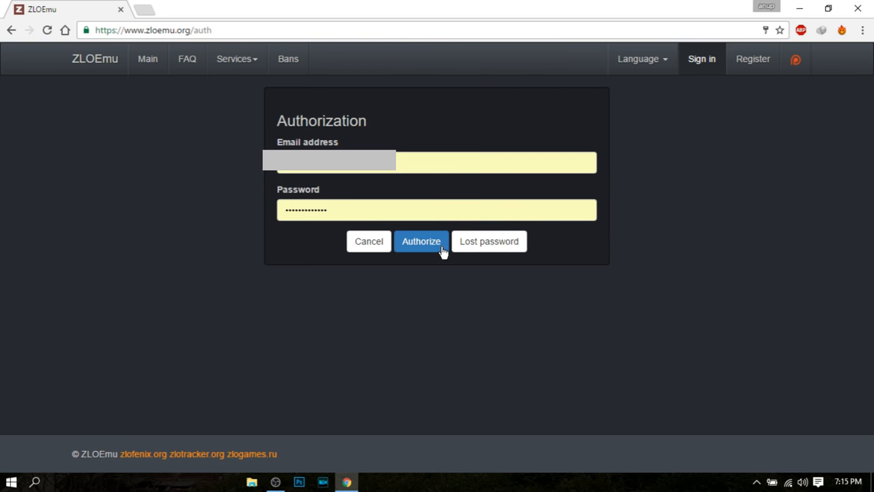
{"action": "left_click", "coordinate": [420, 241]}
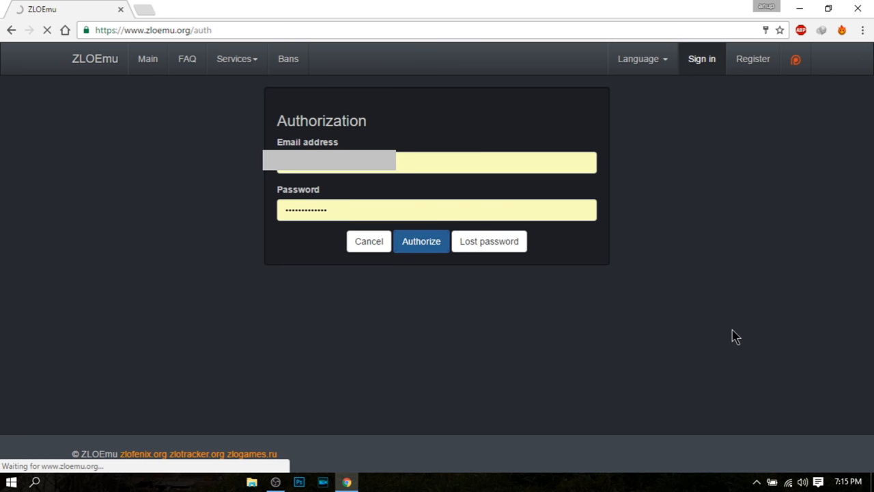
{"action": "left_click", "coordinate": [420, 241]}
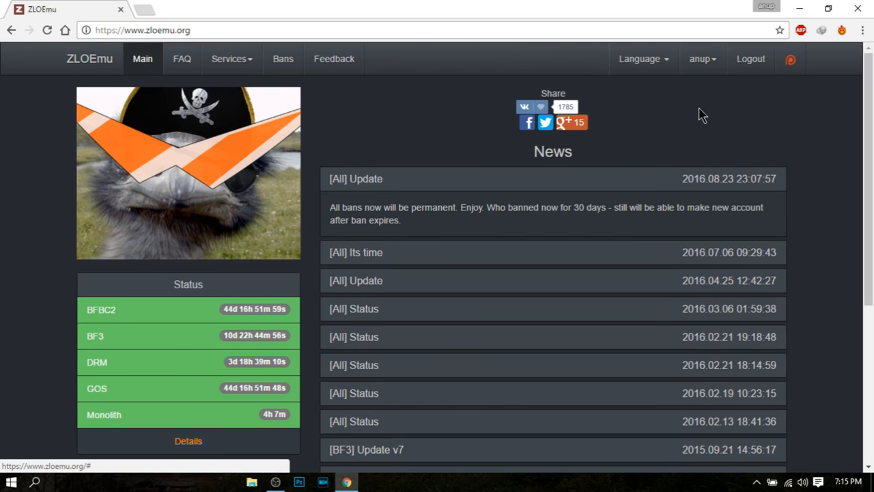
{"action": "mouse_move", "coordinate": [734, 170]}
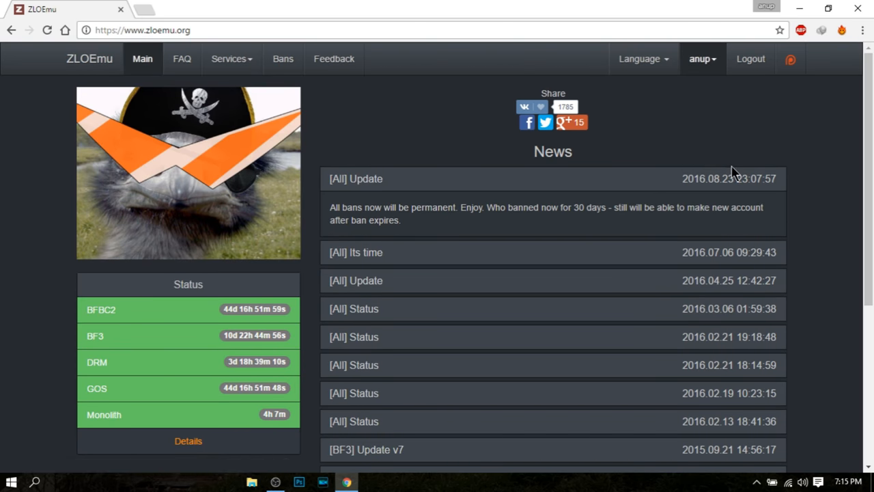
{"action": "mouse_move", "coordinate": [818, 32]}
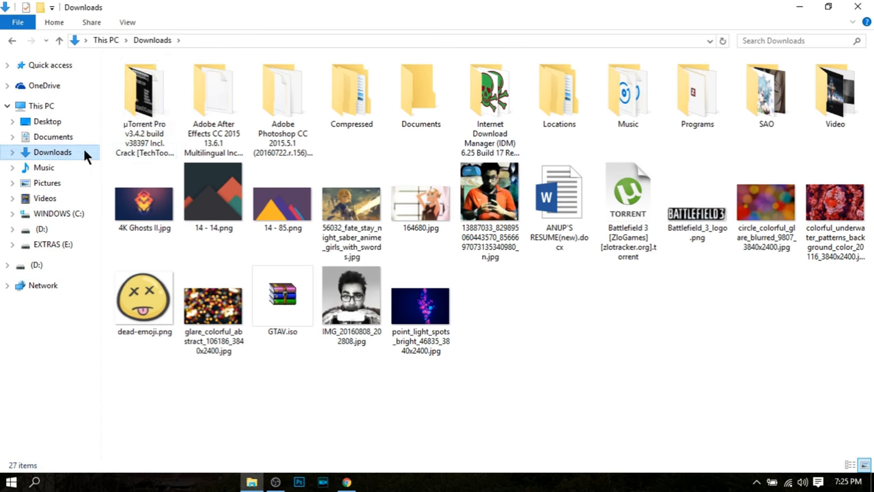
Open the Programs folder and set LauncherServer.exe to run as administrator
{"action": "double_click", "coordinate": [697, 92]}
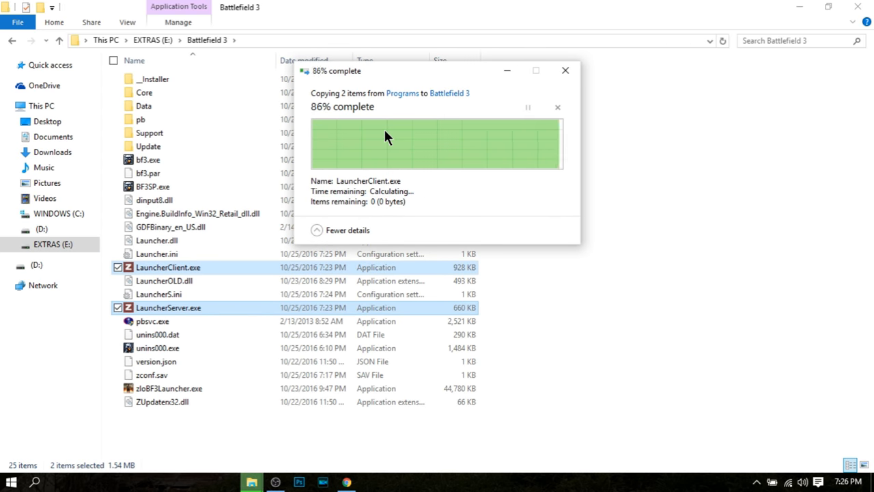
{"action": "right_click", "coordinate": [167, 307]}
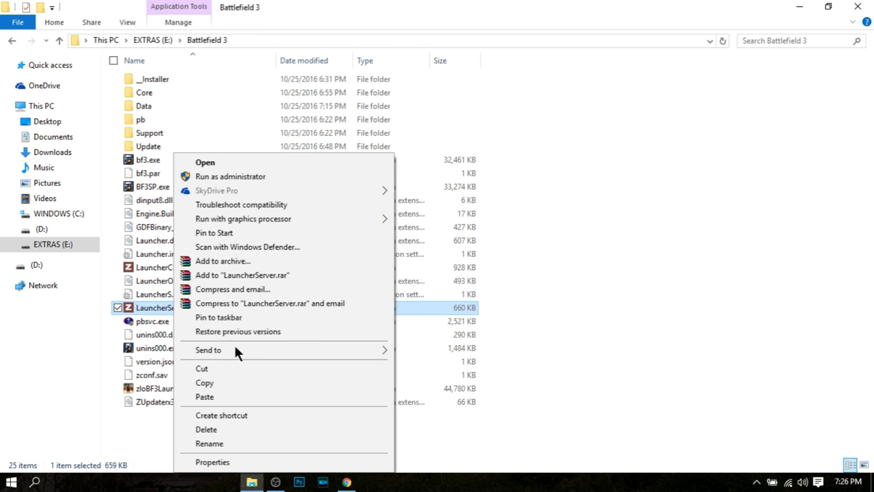
{"action": "left_click", "coordinate": [212, 462]}
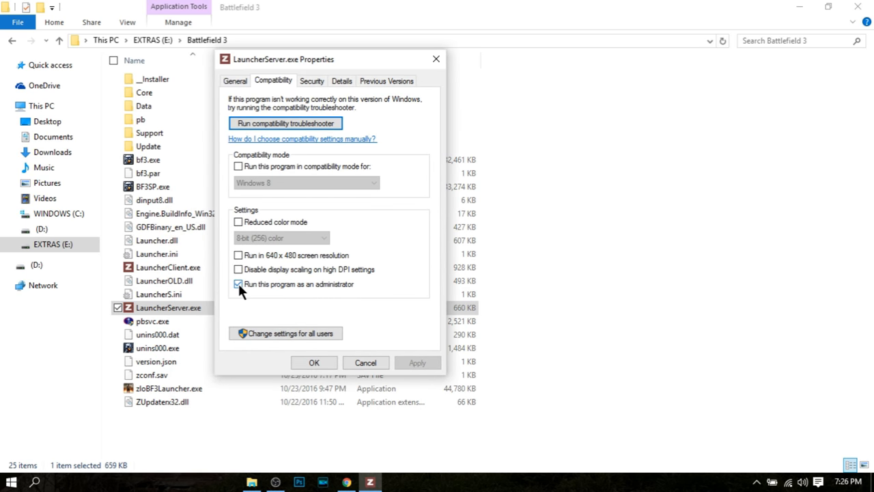
{"action": "left_click", "coordinate": [238, 284]}
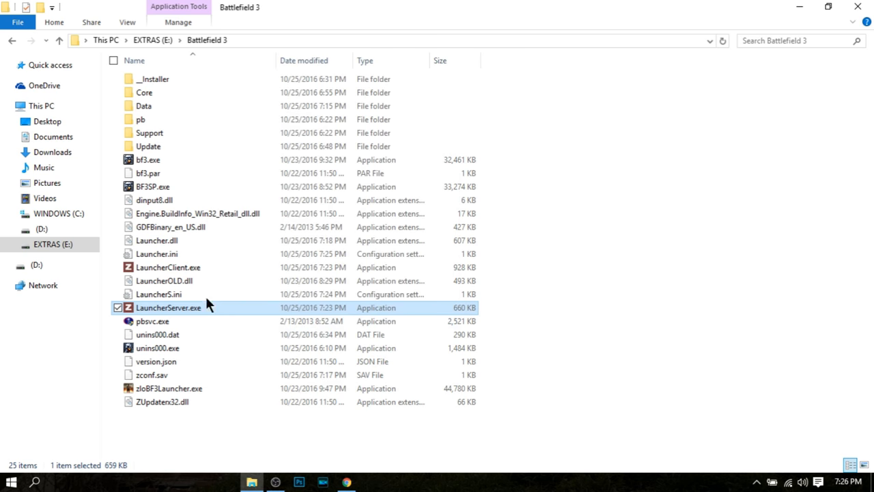
Set LauncherClient.exe to run as administrator
{"action": "right_click", "coordinate": [168, 267]}
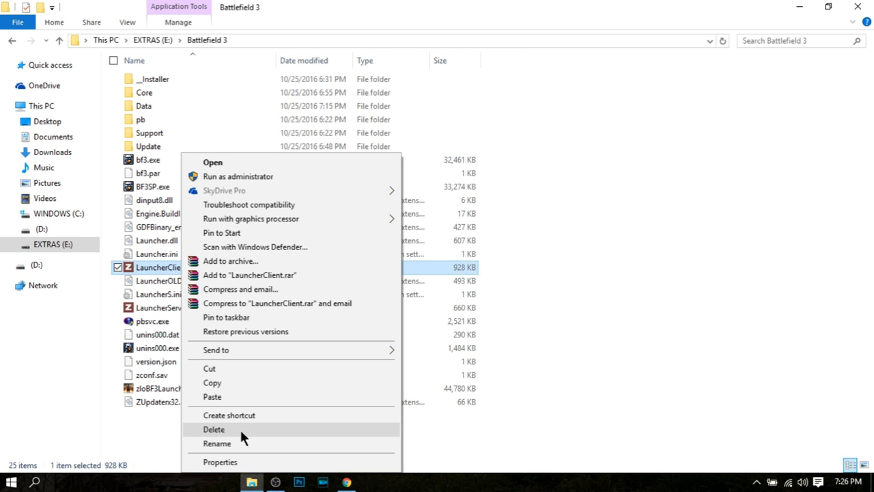
{"action": "left_click", "coordinate": [219, 462]}
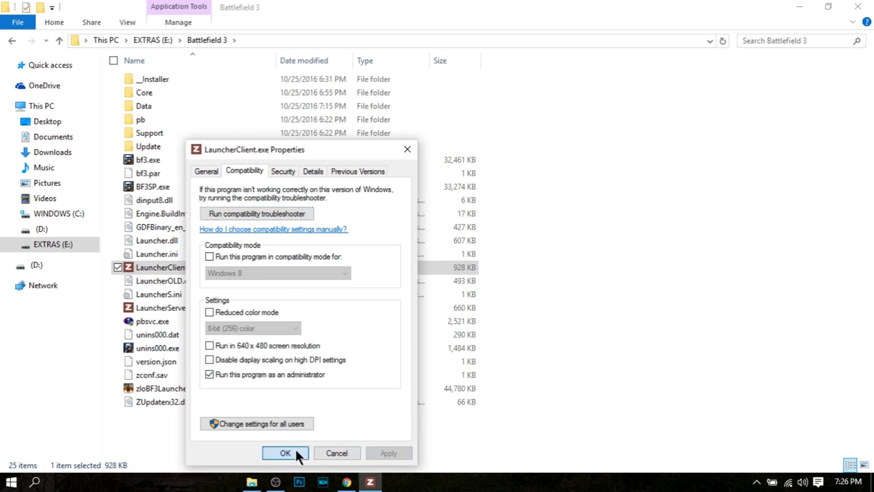
{"action": "left_click", "coordinate": [285, 453]}
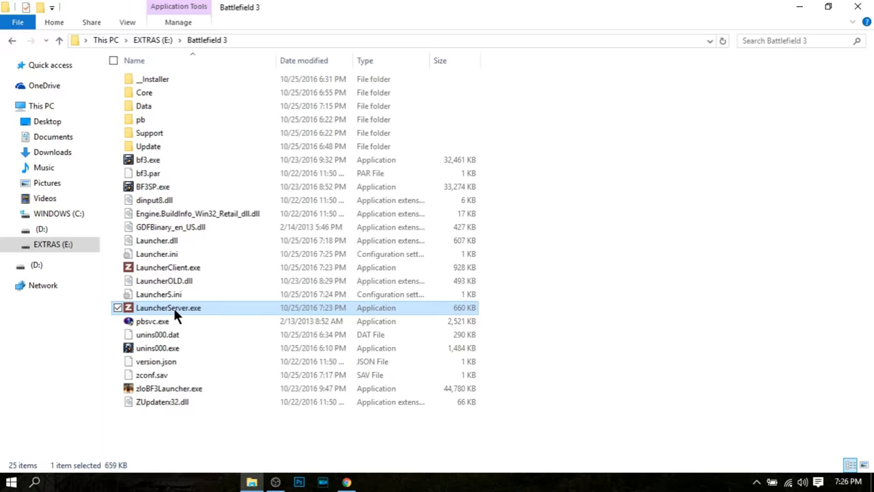
Start LauncherServer.exe and log in to ZLOLauncher's master server
{"action": "double_click", "coordinate": [168, 308]}
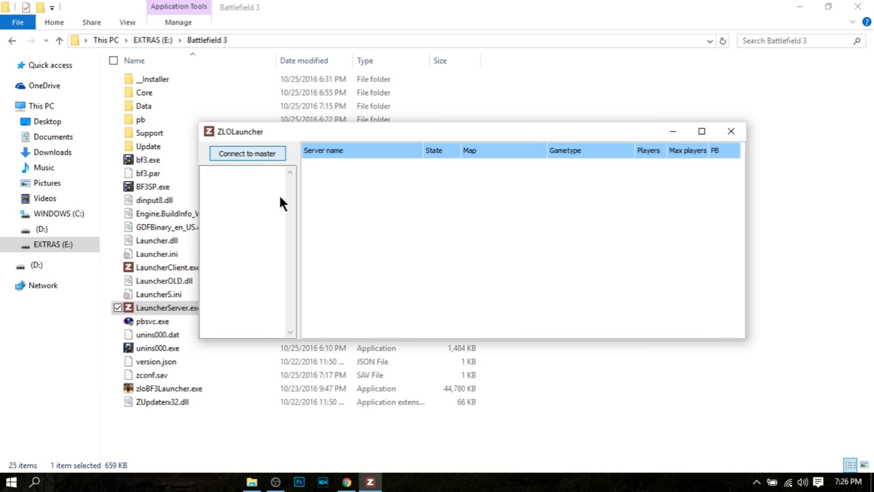
{"action": "left_click", "coordinate": [247, 153]}
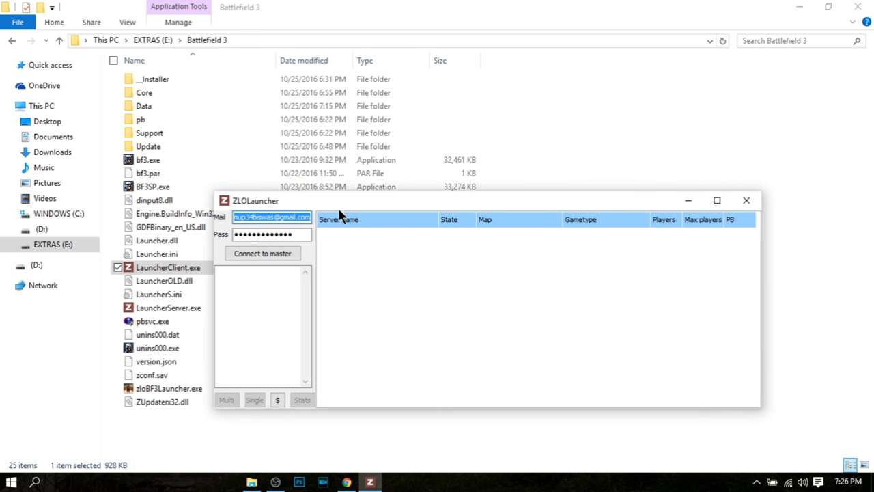
{"action": "mouse_move", "coordinate": [314, 232]}
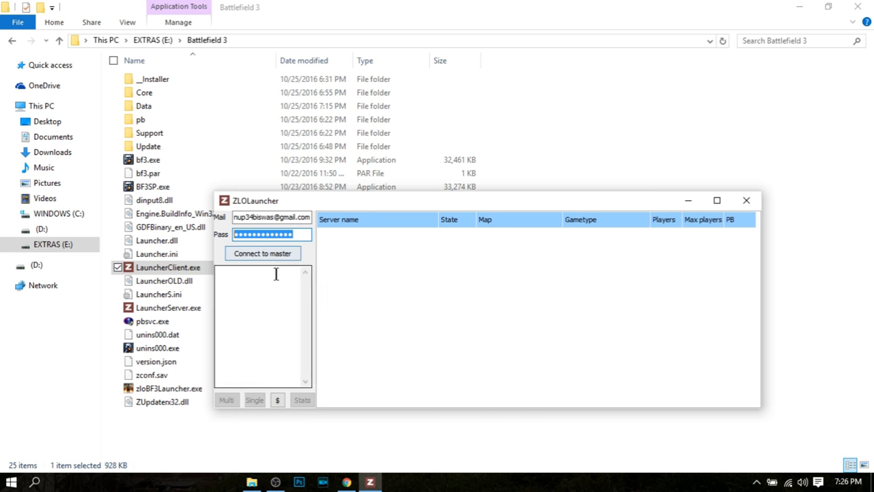
{"action": "left_click", "coordinate": [263, 254]}
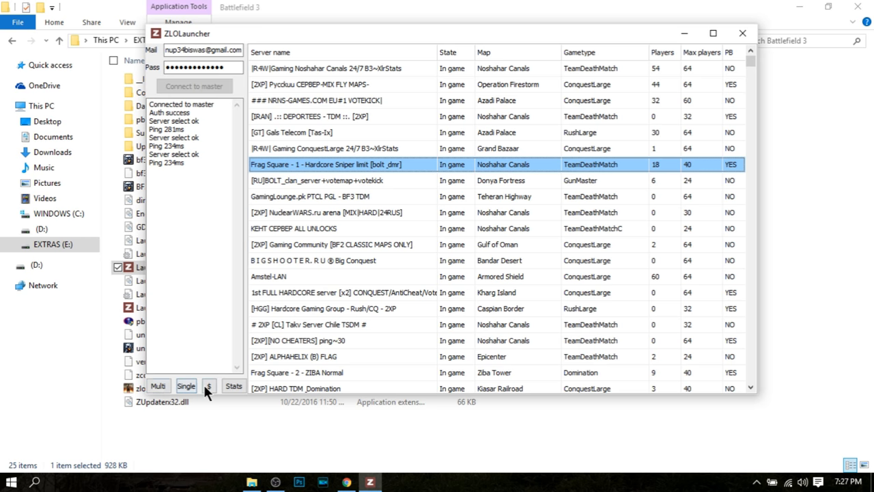
Launch Battlefield 3 multiplayer and submit the Origin activation sign-in
{"action": "left_click", "coordinate": [158, 385]}
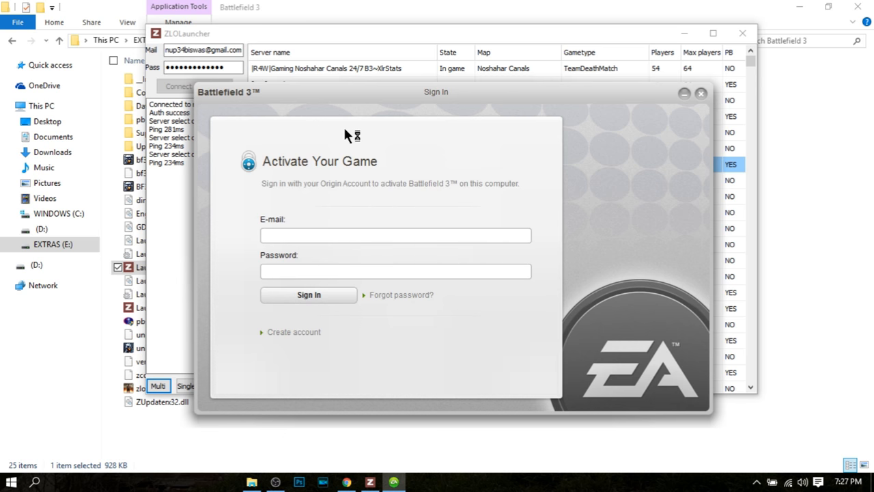
{"action": "left_click", "coordinate": [395, 235]}
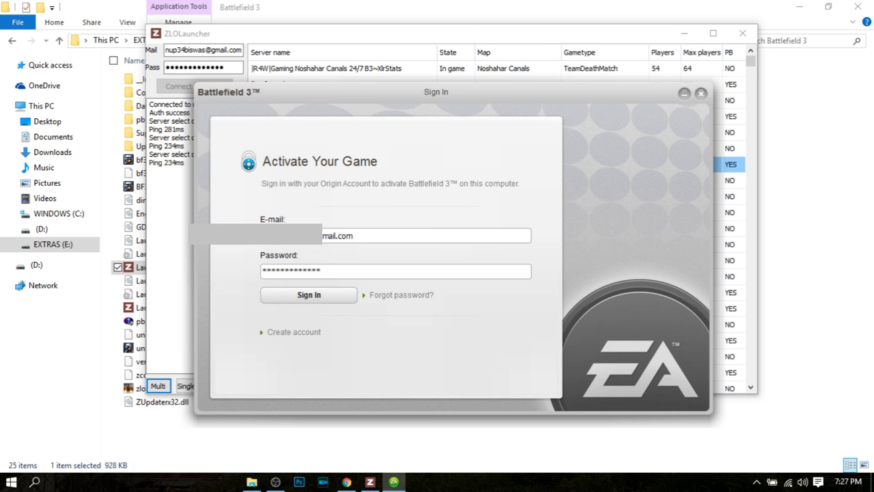
{"action": "left_click", "coordinate": [307, 295]}
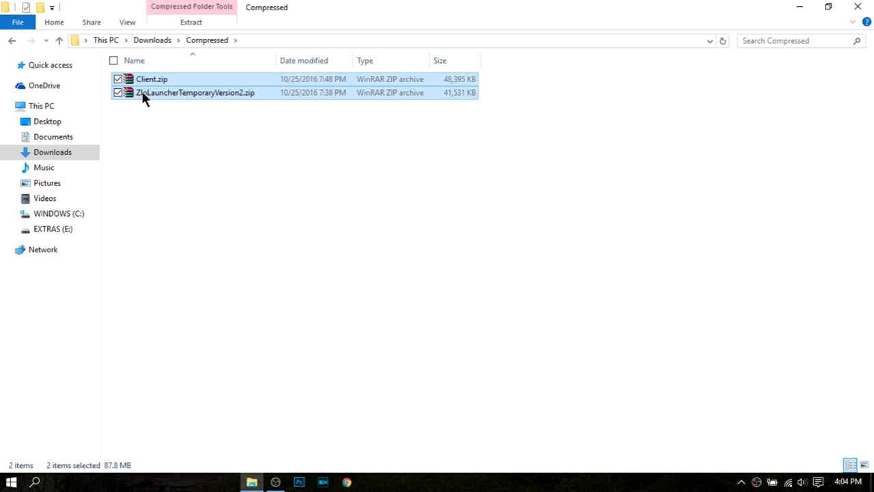
Open Client.zip and paste the extracted launcher files into E:\Battlefield 3
{"action": "left_click", "coordinate": [151, 79]}
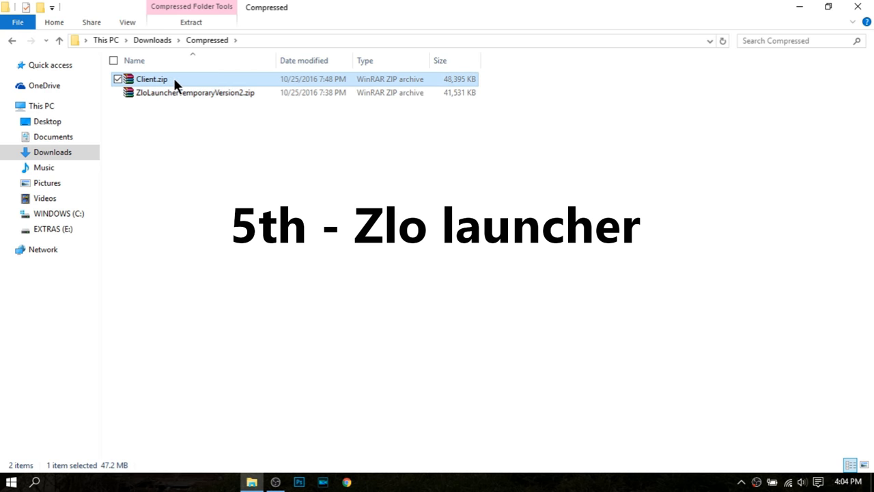
{"action": "double_click", "coordinate": [151, 78]}
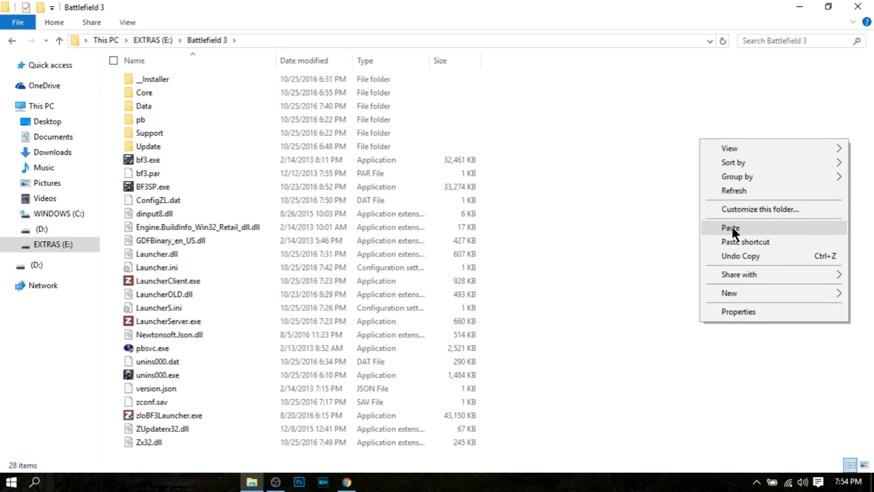
{"action": "left_click", "coordinate": [730, 227]}
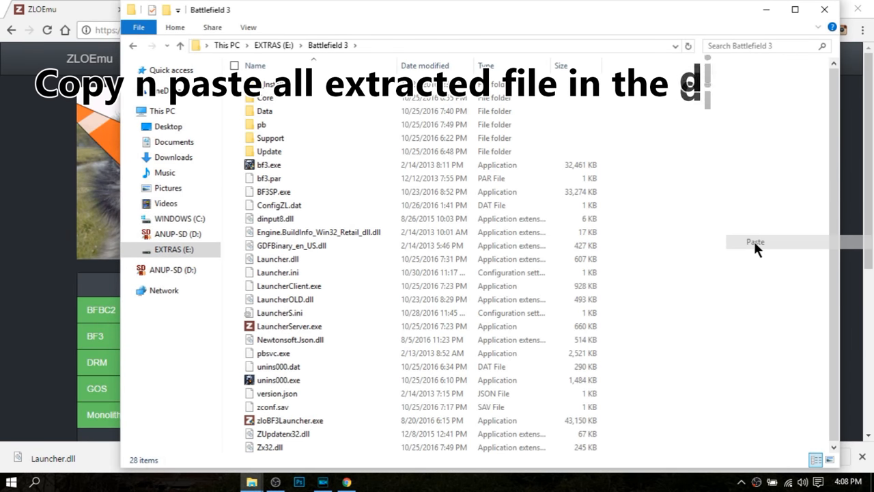
{"action": "left_click", "coordinate": [754, 242]}
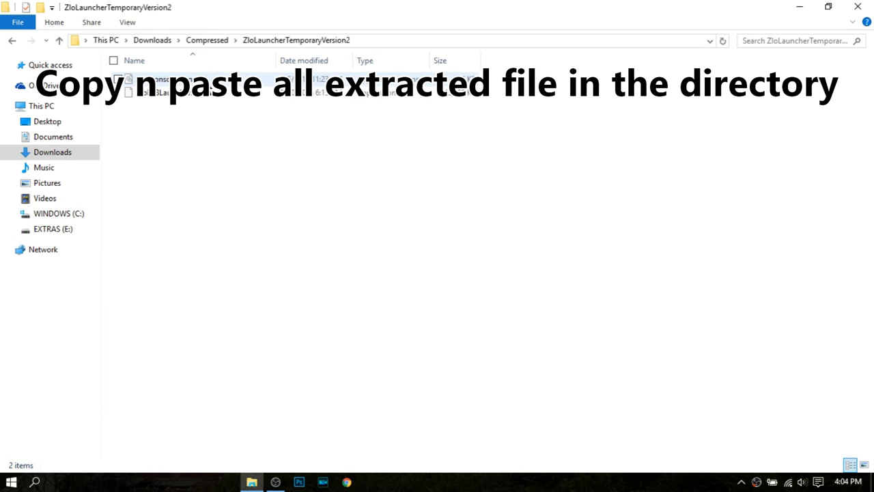
Replace the two same-named files in the game folder and select zloBF3Launcher.exe
{"action": "right_click", "coordinate": [169, 82]}
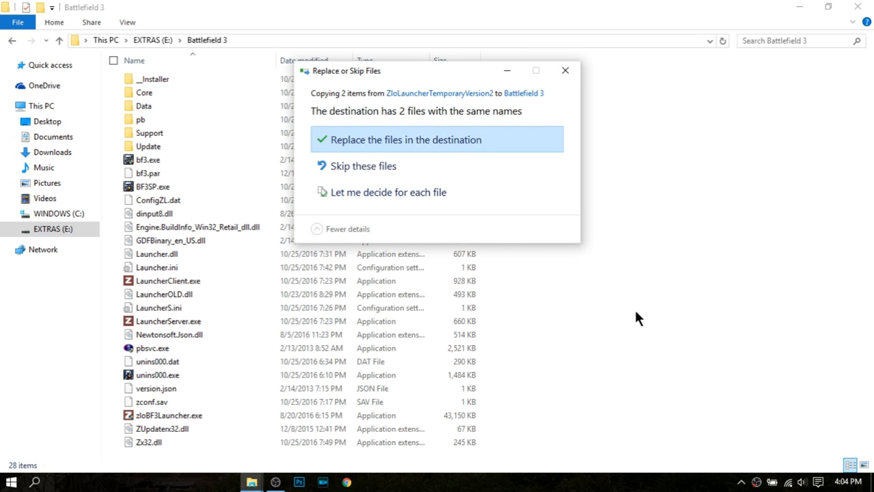
{"action": "mouse_move", "coordinate": [349, 141]}
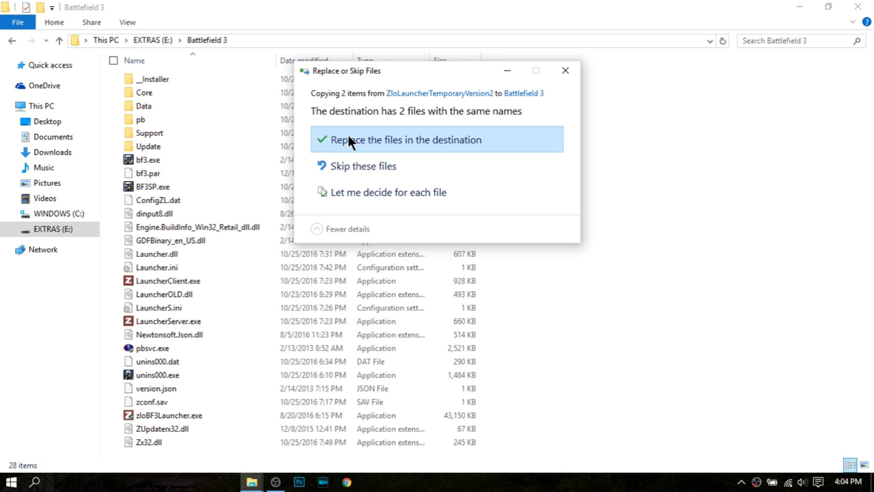
{"action": "left_click", "coordinate": [406, 139]}
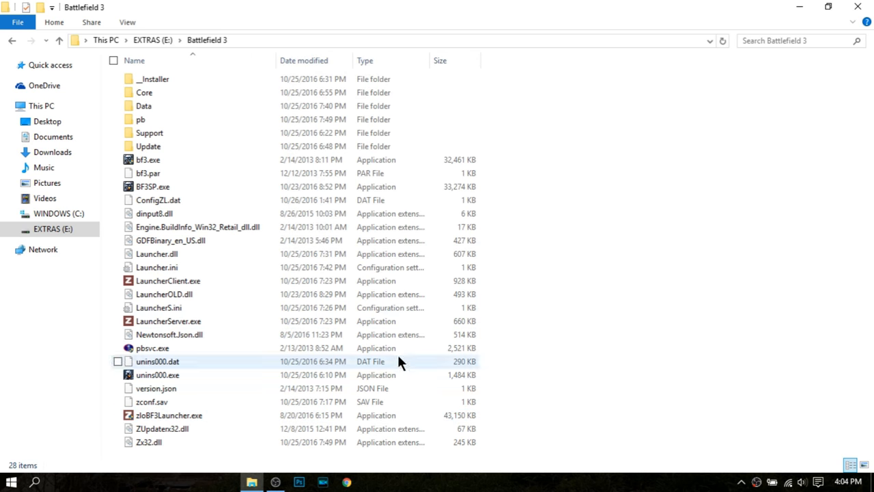
{"action": "left_click", "coordinate": [169, 415]}
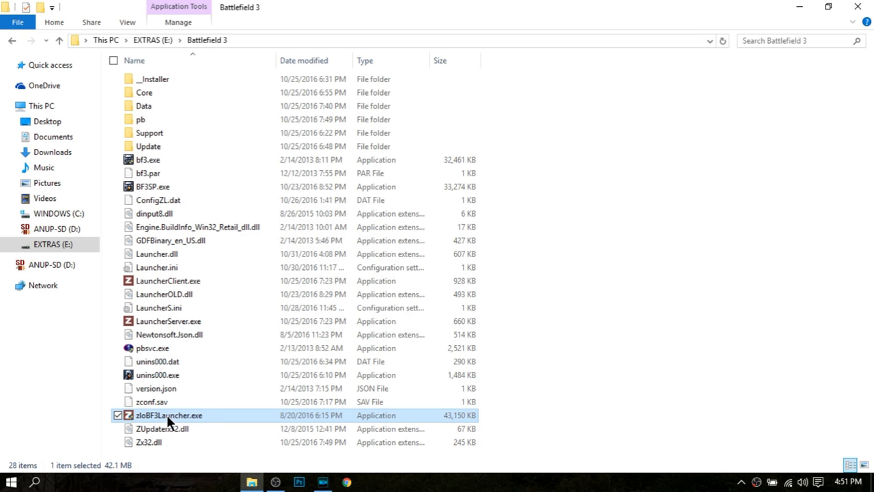
Launch zloBF3Launcher.exe and join the Amstel-LAN server on Nebandan Flats
{"action": "right_click", "coordinate": [169, 415]}
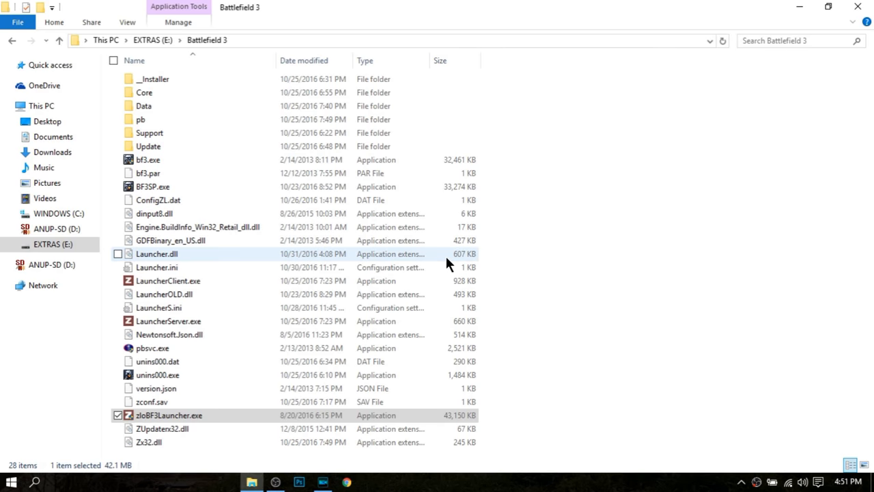
{"action": "double_click", "coordinate": [169, 415]}
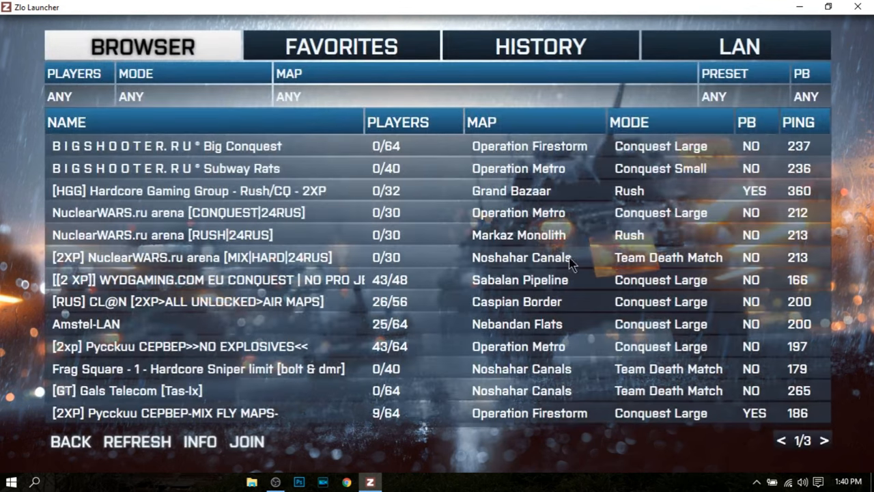
{"action": "left_click", "coordinate": [398, 122]}
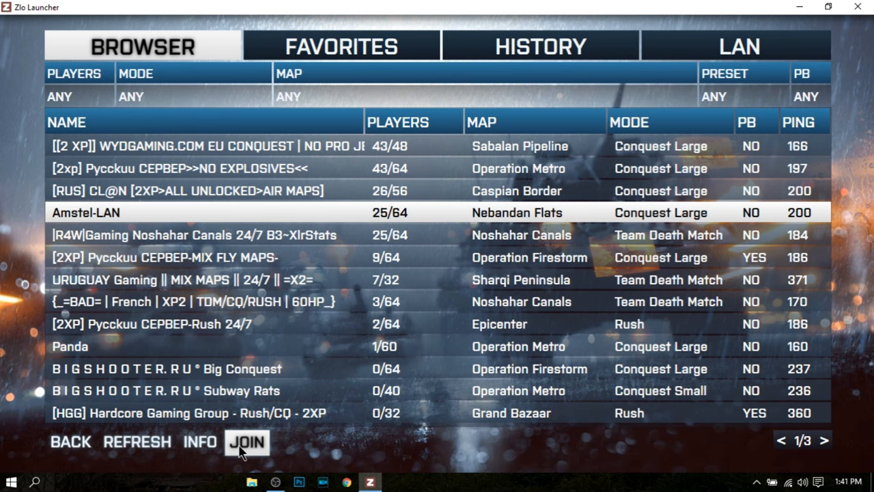
{"action": "left_click", "coordinate": [246, 442]}
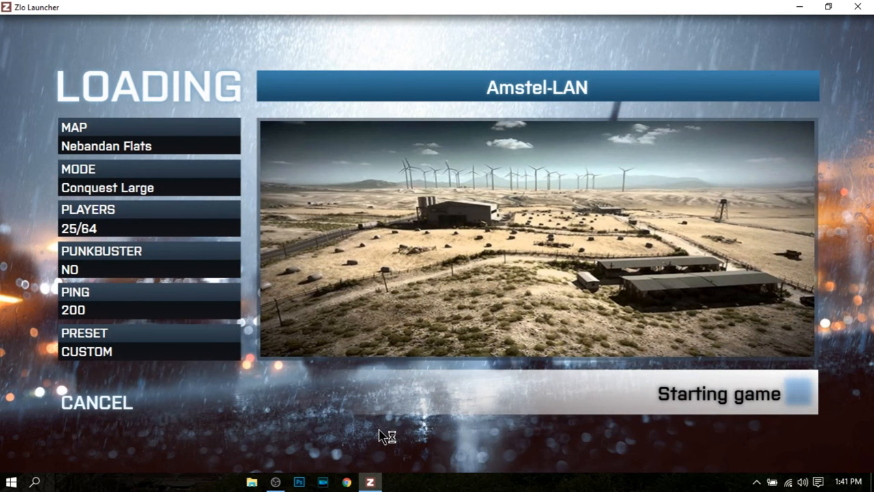
{"action": "mouse_move", "coordinate": [410, 400]}
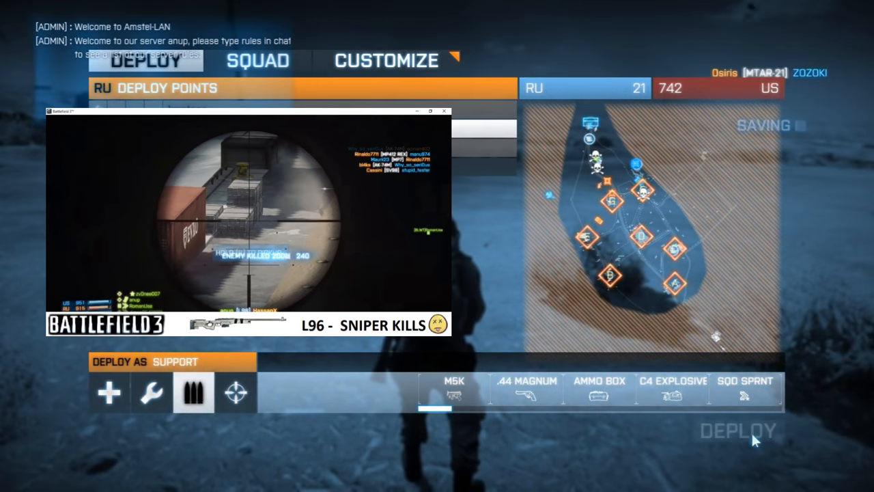
Deploy into the Amstel-LAN match as the Support class
{"action": "left_click", "coordinate": [738, 431]}
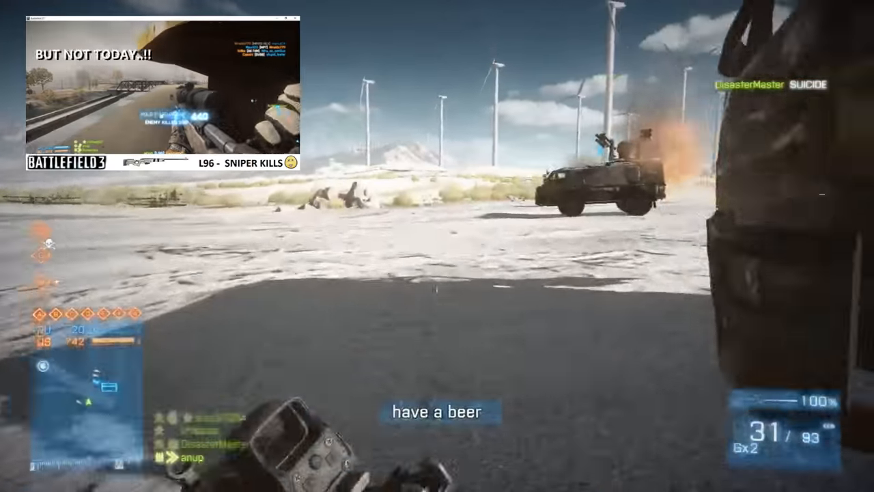